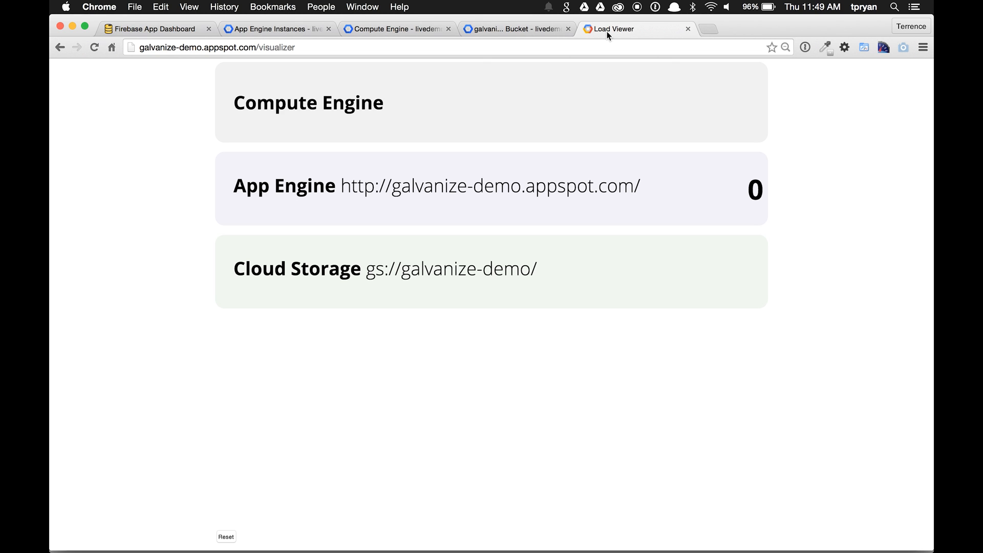
mouse_move(580, 36)
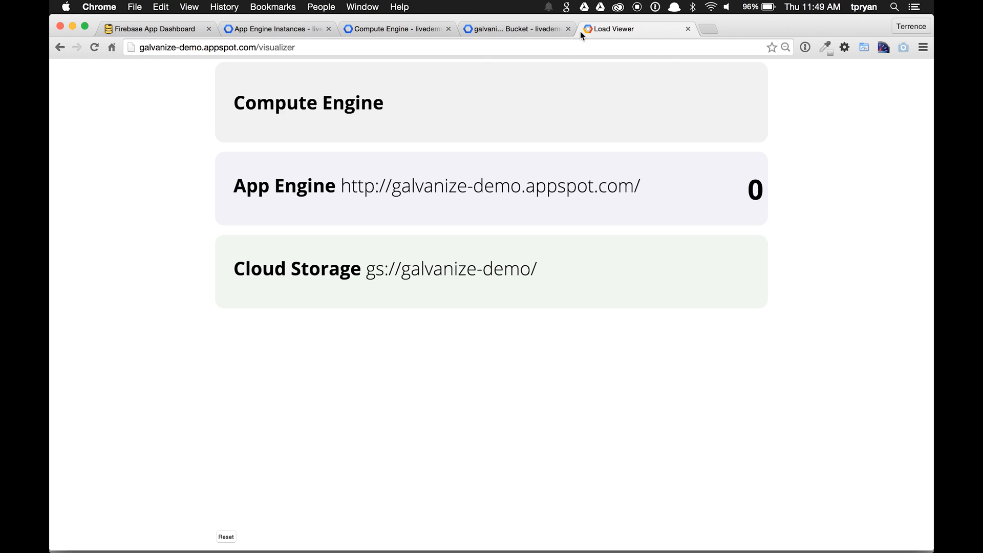
Show the empty Compute Engine VM instances page for livedemo, then switch toward Terminal.
left_click(400, 29)
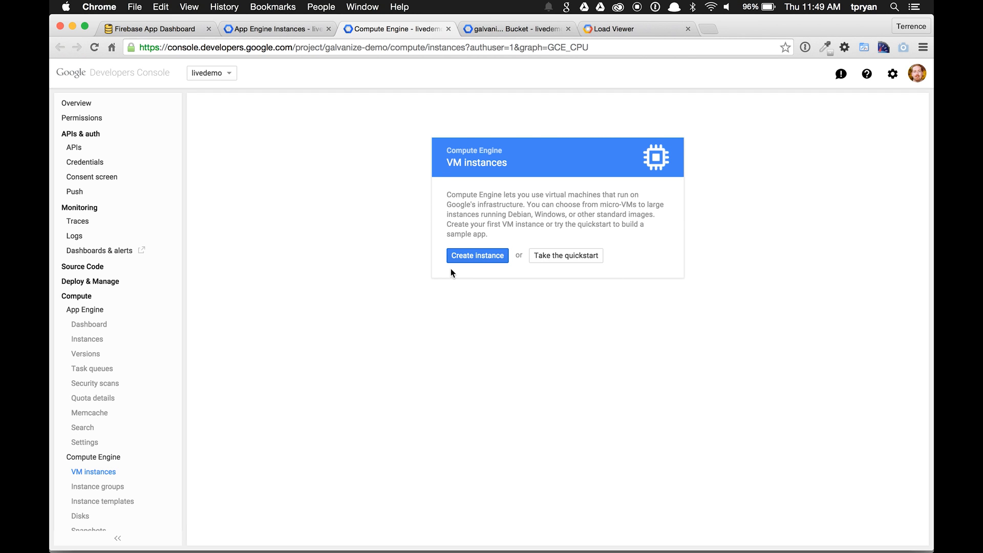
key("Cmd+Tab")
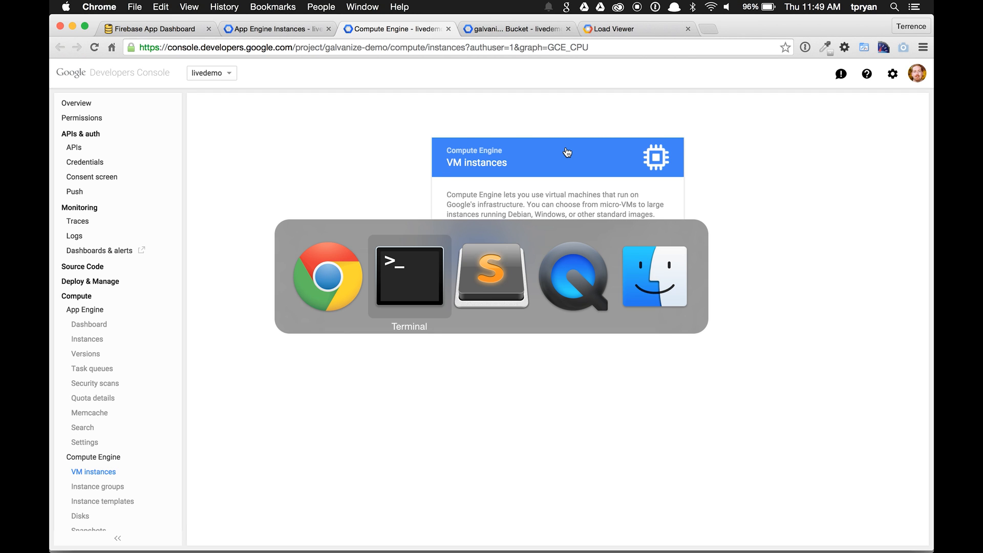
Run ./create.sh 10 in Terminal to create instances load-0 through load-9.
left_click(408, 277)
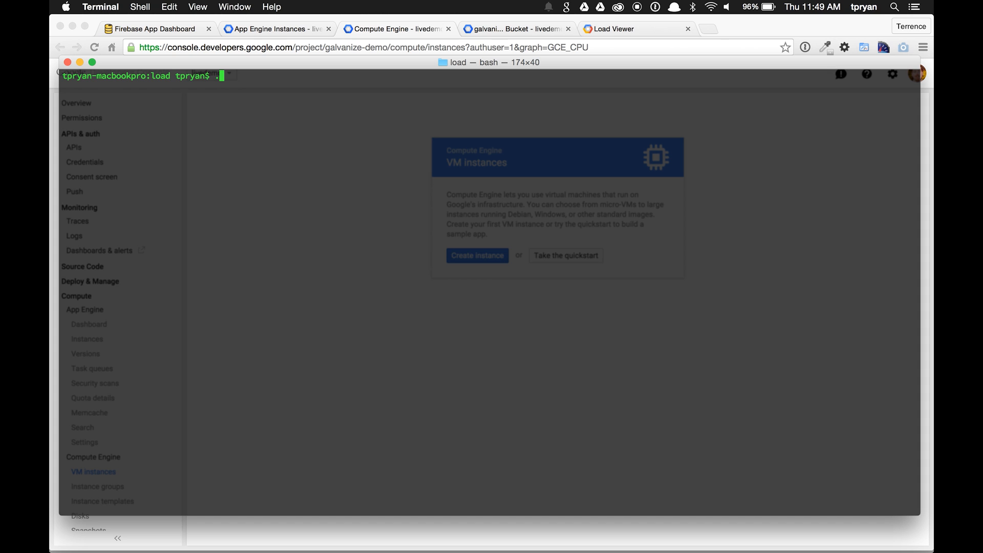
type("./create")
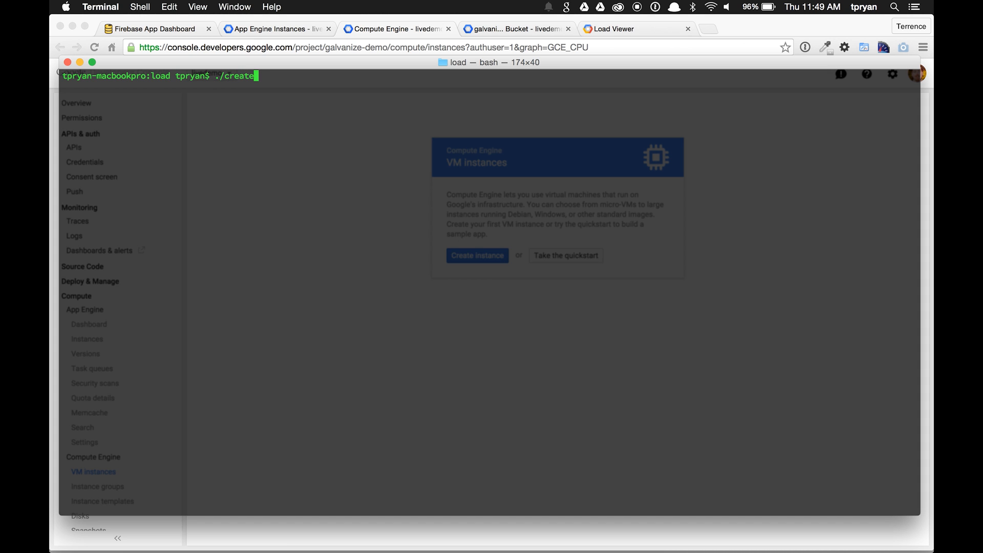
type(".sh 10")
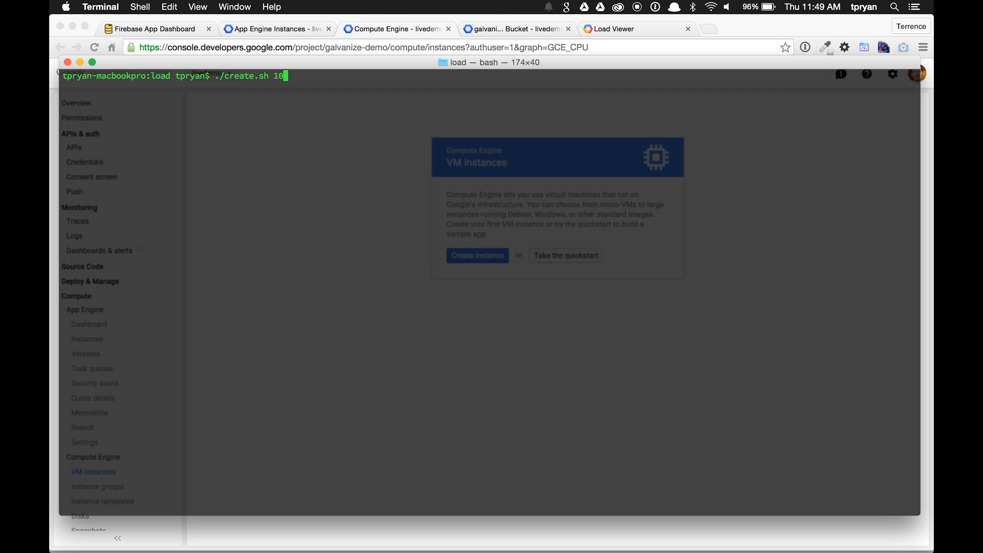
key("Return")
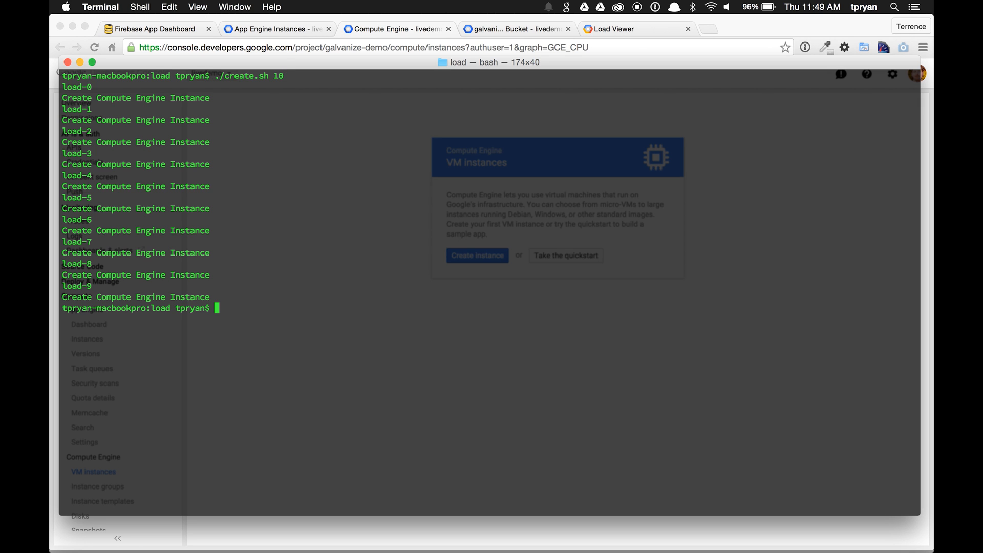
key("cmd+tab")
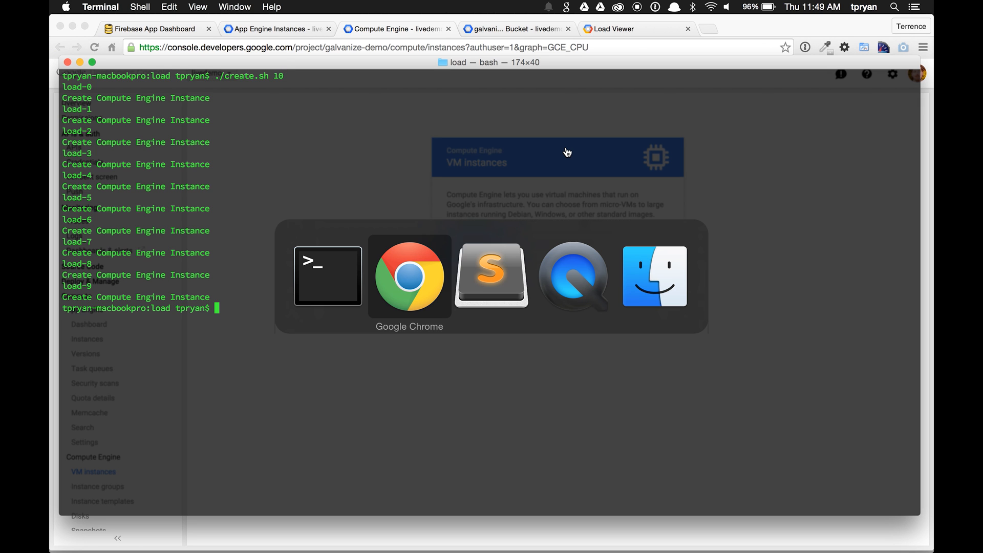
left_click(409, 276)
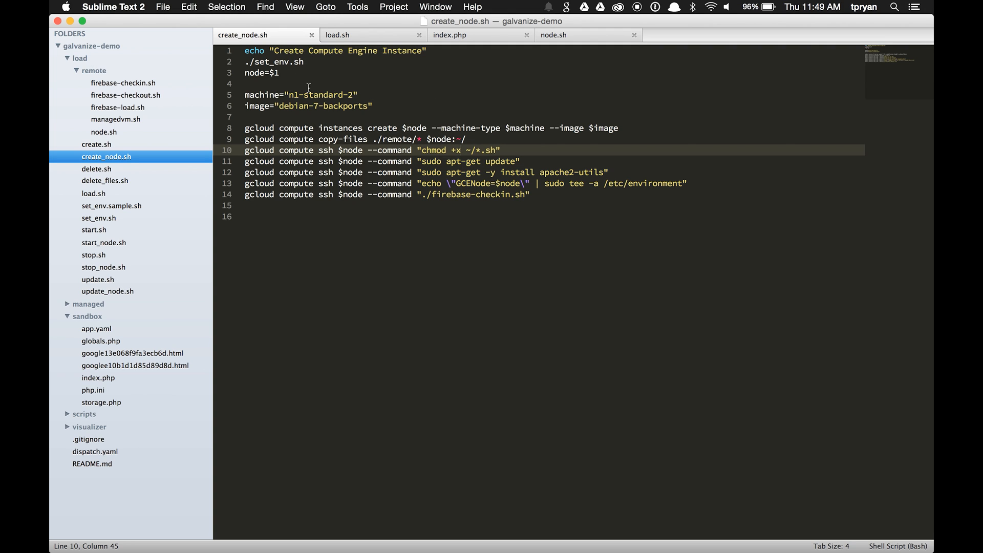
mouse_move(441, 128)
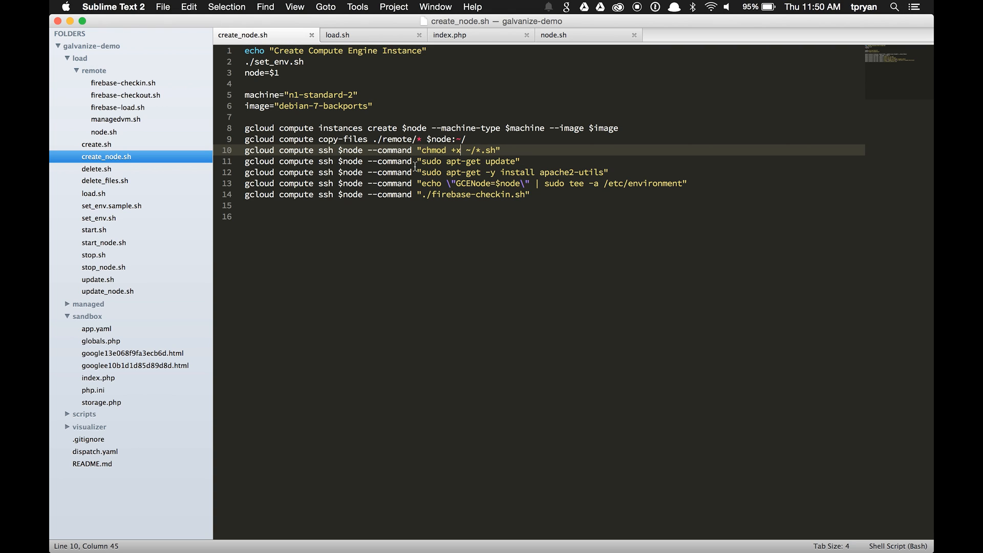
mouse_move(573, 175)
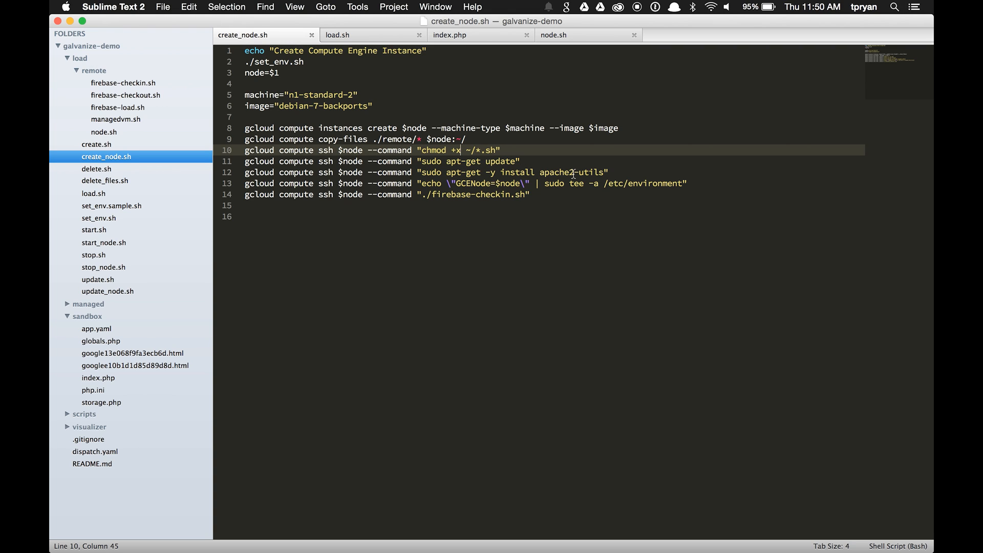
mouse_move(487, 192)
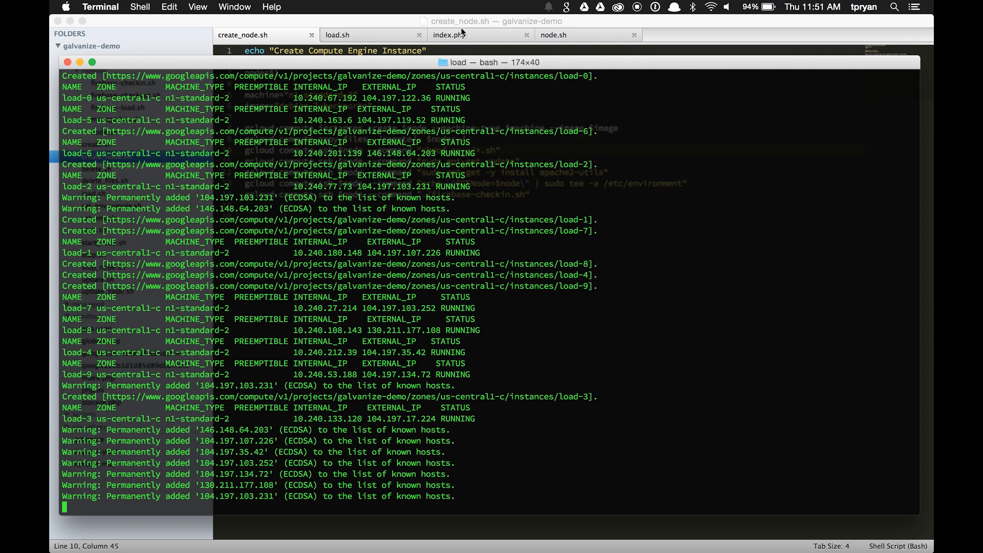
Confirm the ten load instances in Terminal output, with the visualizer still at 0 hits.
scroll("down", 3)
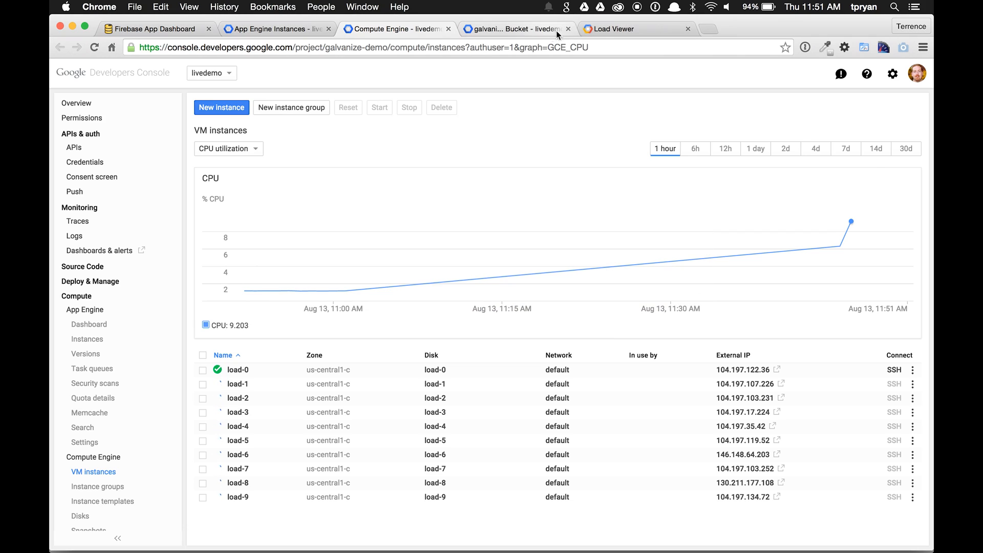
left_click(633, 29)
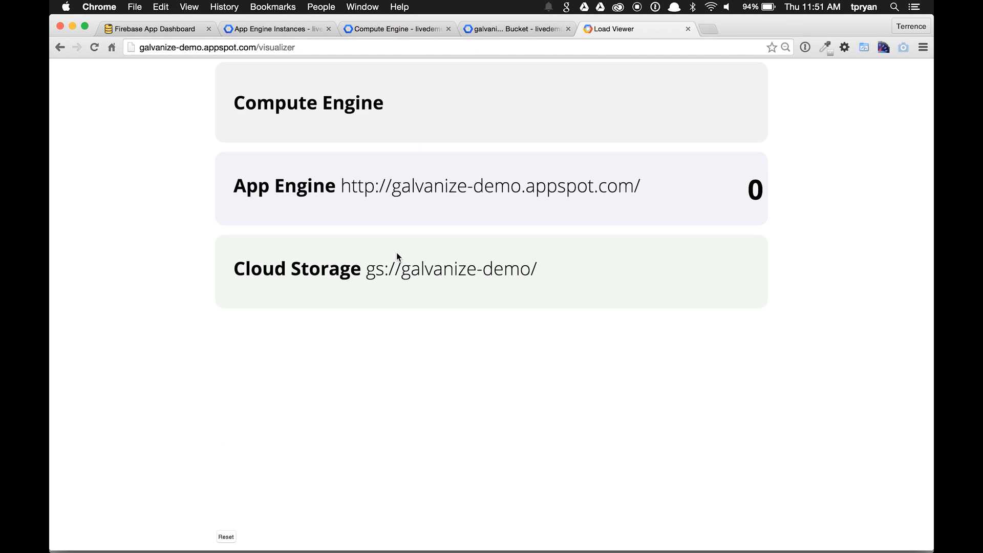
mouse_move(614, 240)
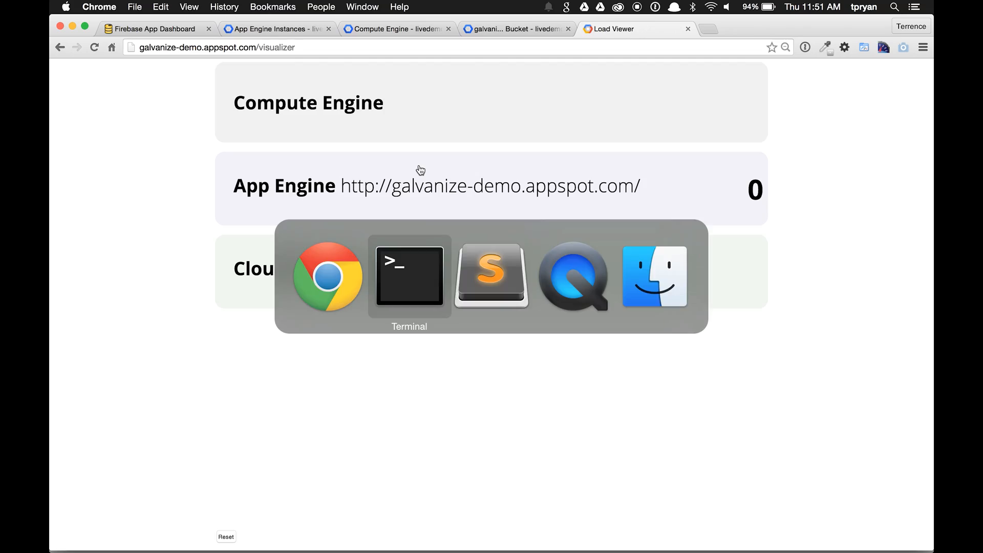
left_click(408, 276)
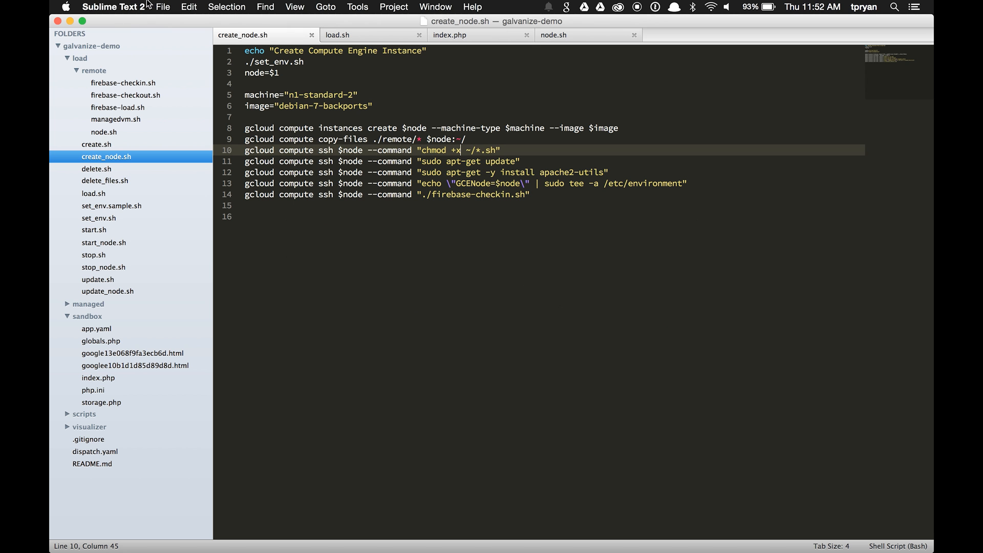
Open node.sh, the script that runs ab against the App Engine URL.
left_click(560, 35)
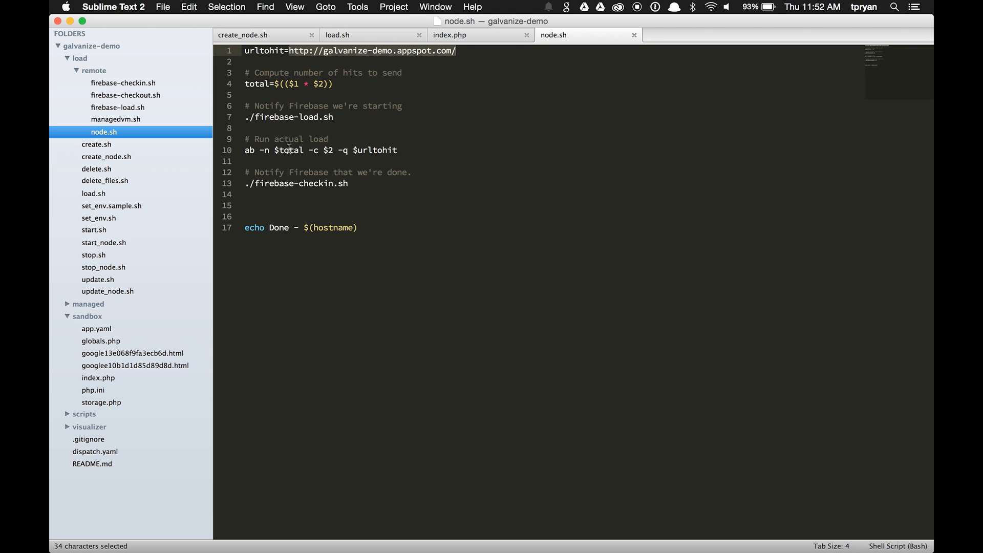
mouse_move(274, 188)
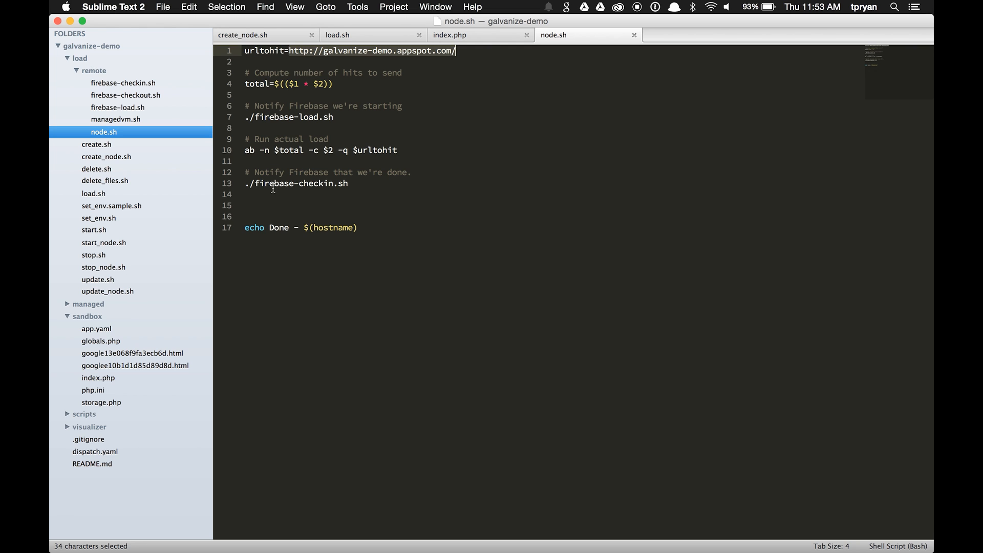
key("cmd+tab")
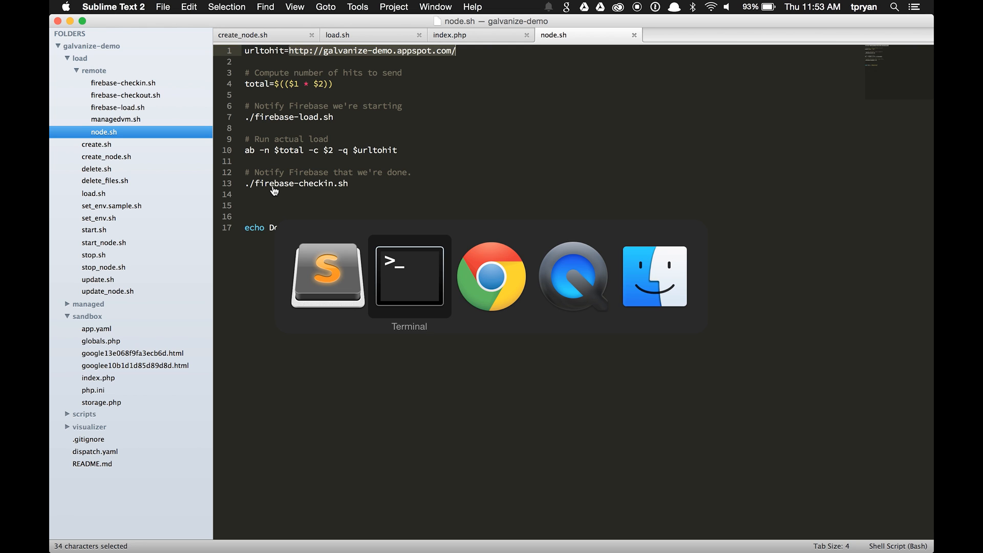
Open the sandbox index.php that records hits in Firebase and writes to Cloud Storage.
left_click(465, 35)
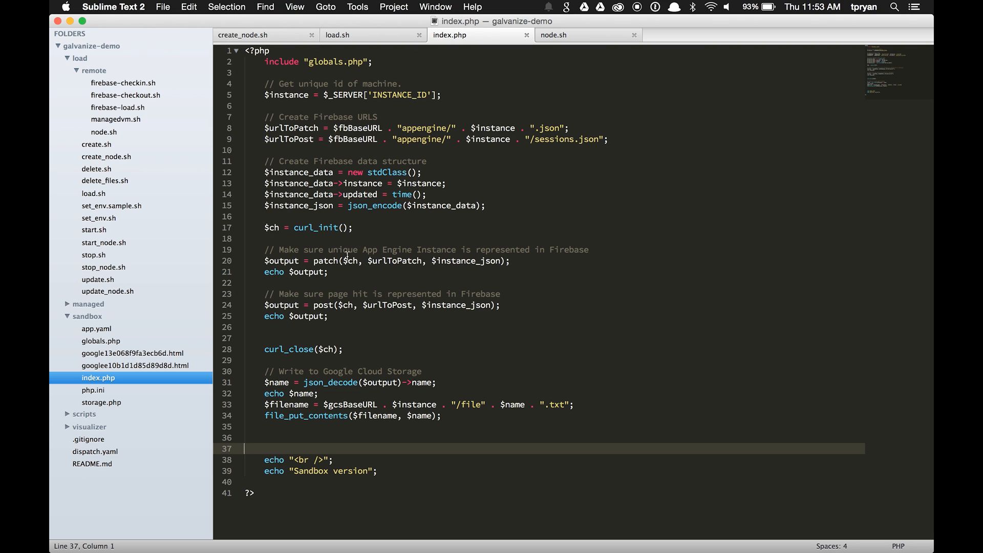
mouse_move(387, 277)
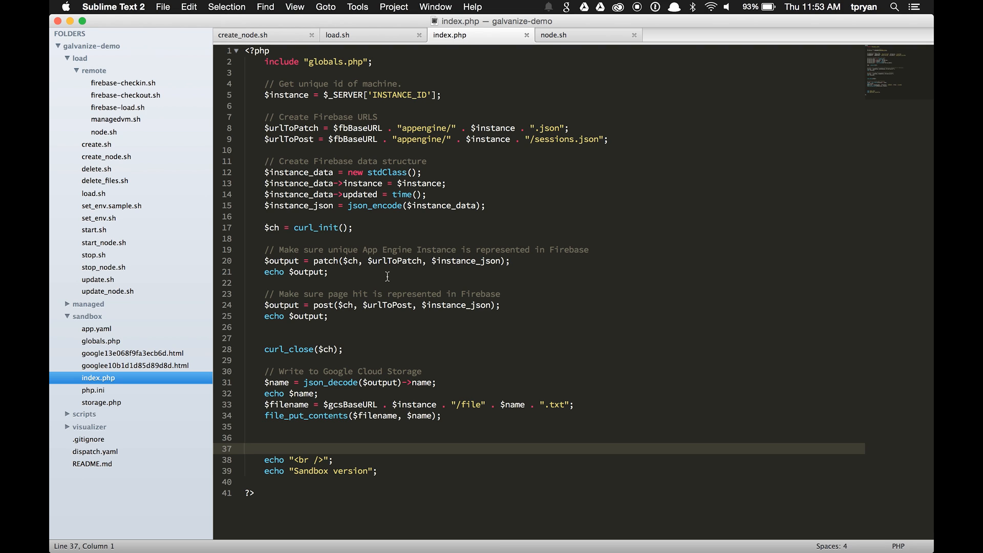
mouse_move(384, 294)
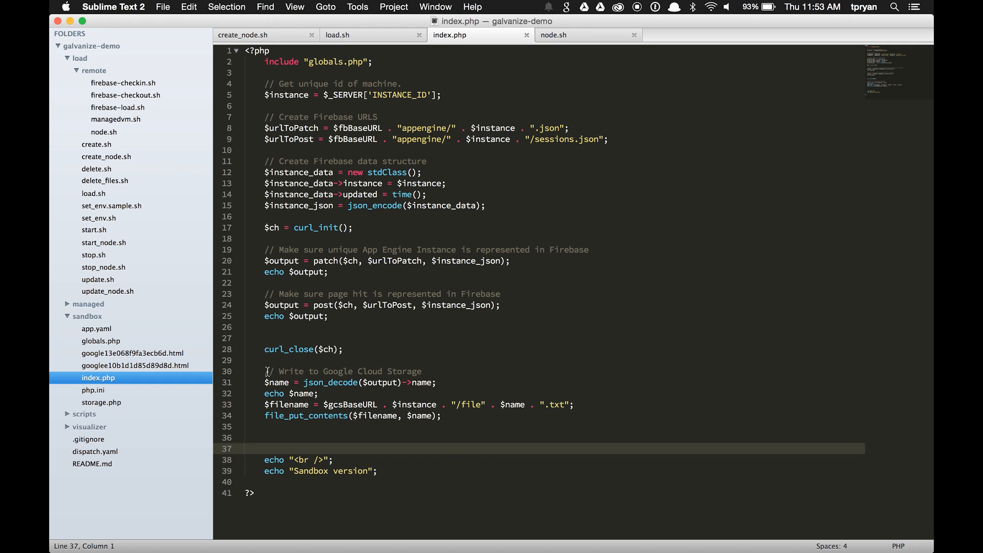
mouse_move(385, 413)
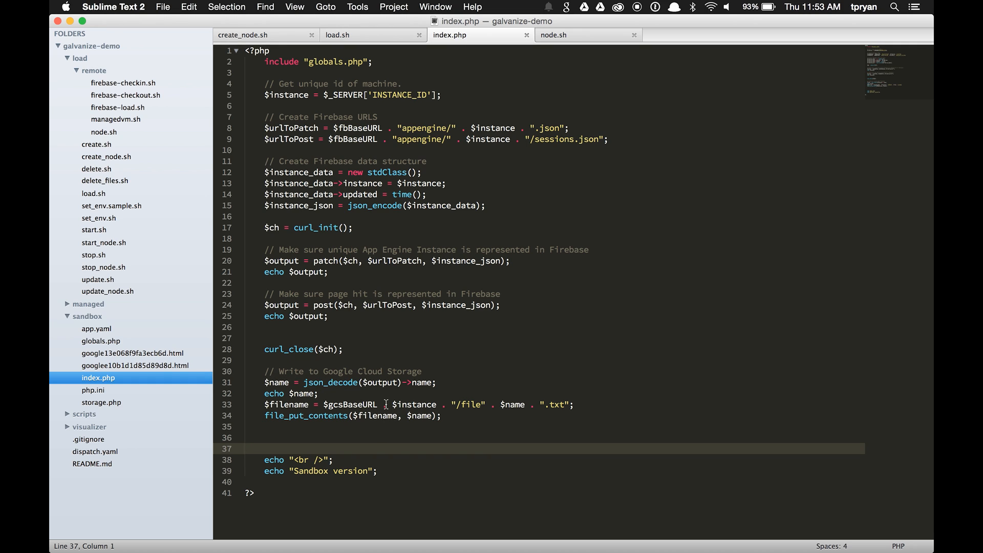
mouse_move(326, 448)
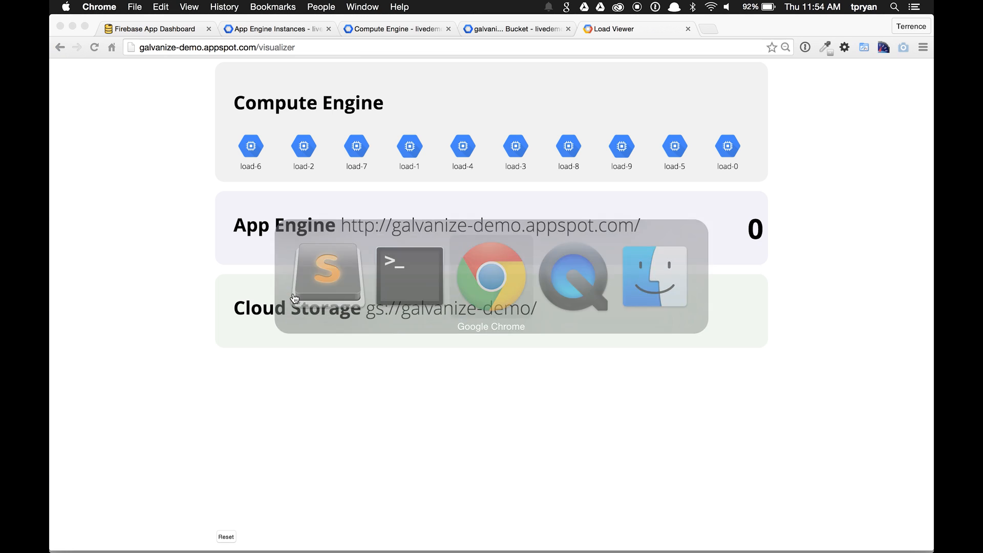
Review App Engine instances, the ten running load VMs and the empty galvanize-demo bucket.
left_click(276, 28)
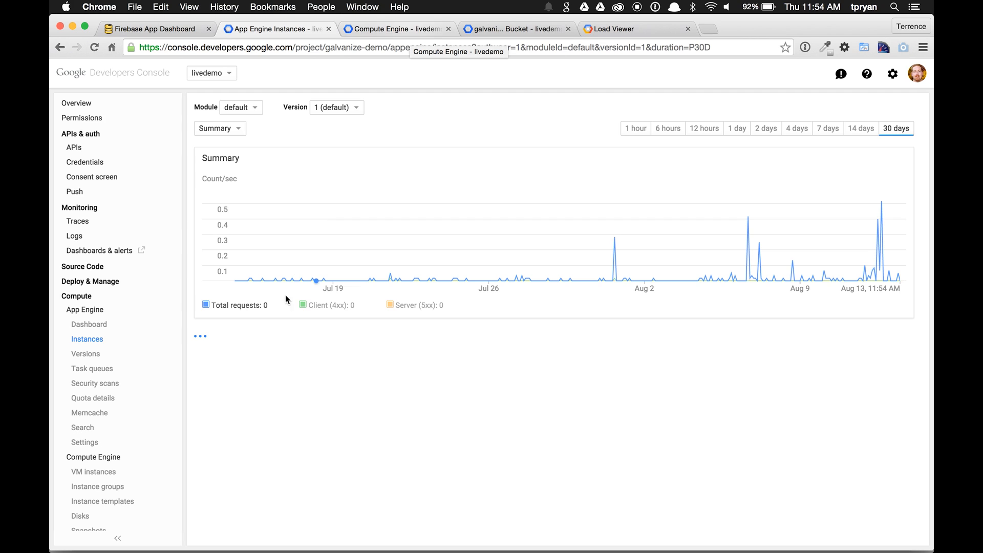
left_click(397, 28)
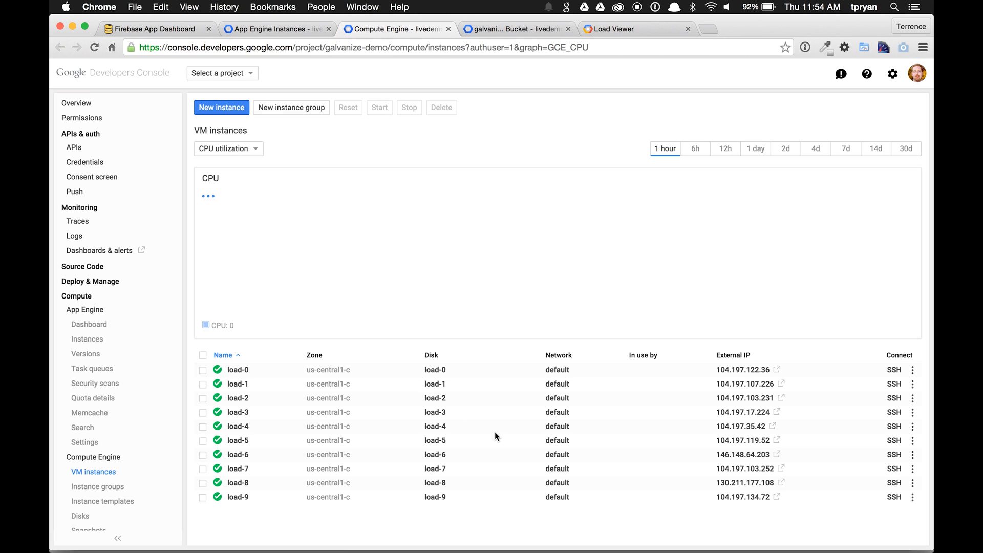
left_click(519, 29)
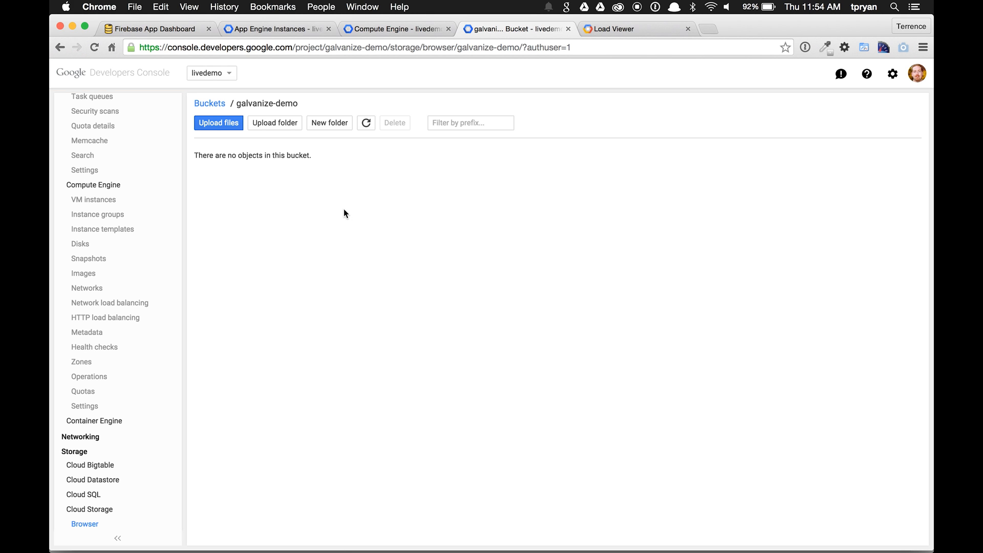
mouse_move(346, 211)
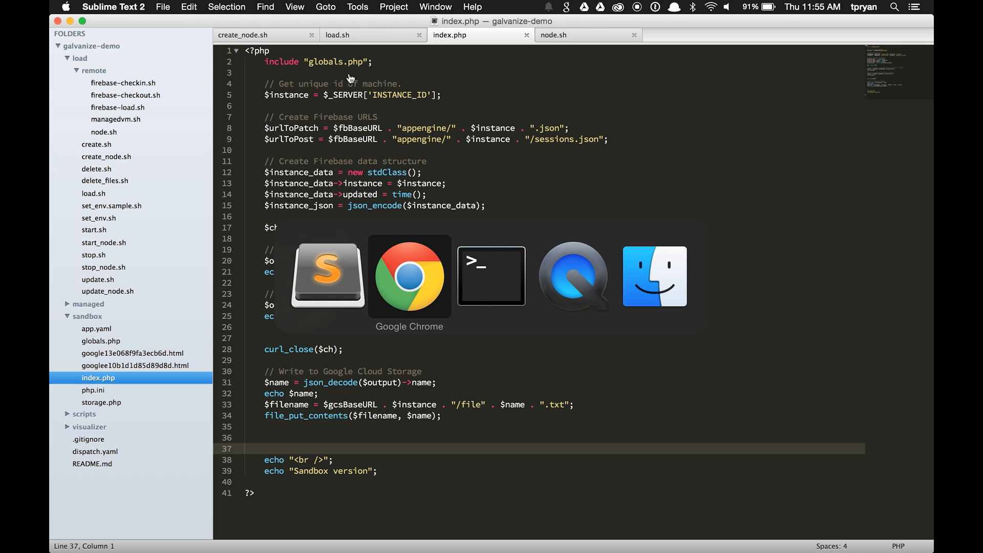
Enter the load command ./load.sh 1000 10 10 in Terminal and return to the visualizer.
left_click(491, 277)
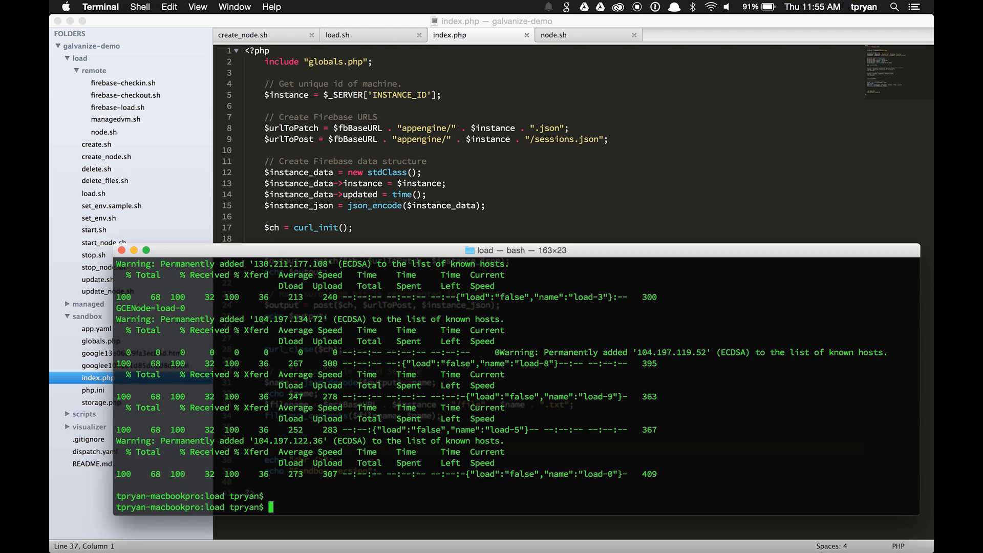
type("./load")
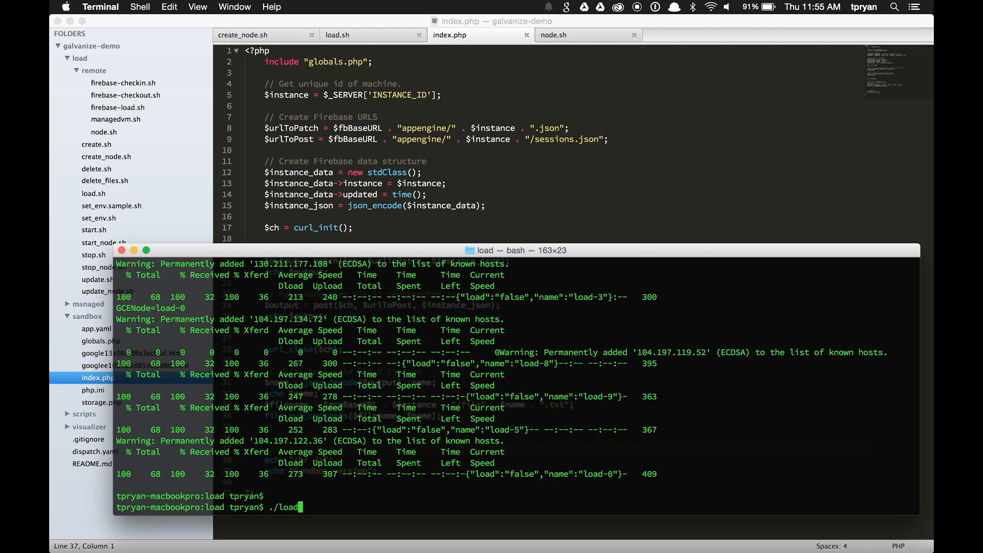
type(".sh")
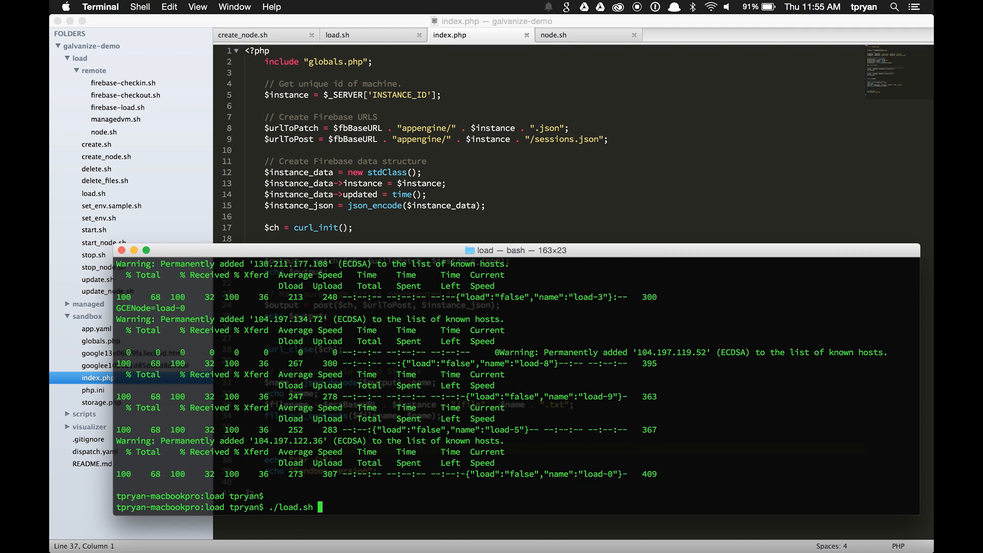
type("1000")
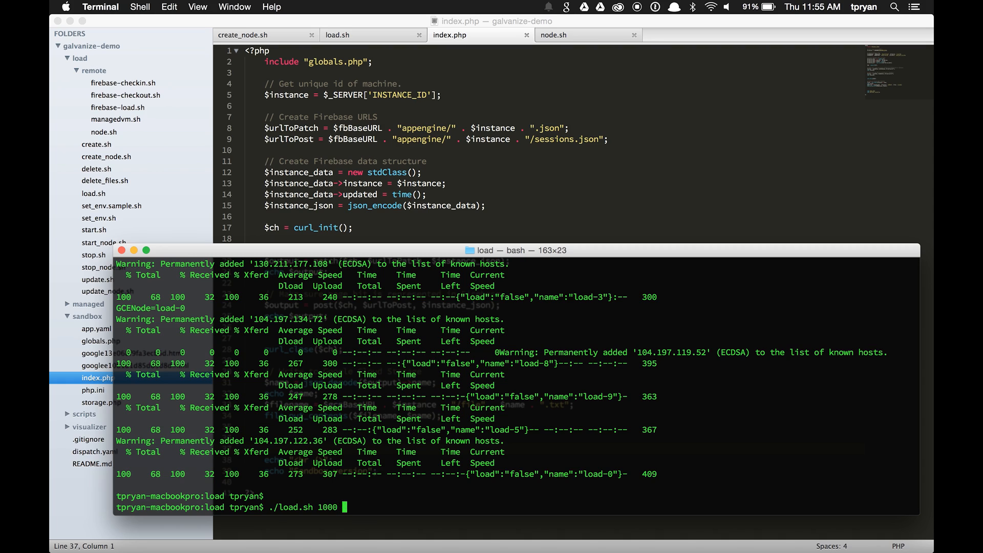
type("10 10")
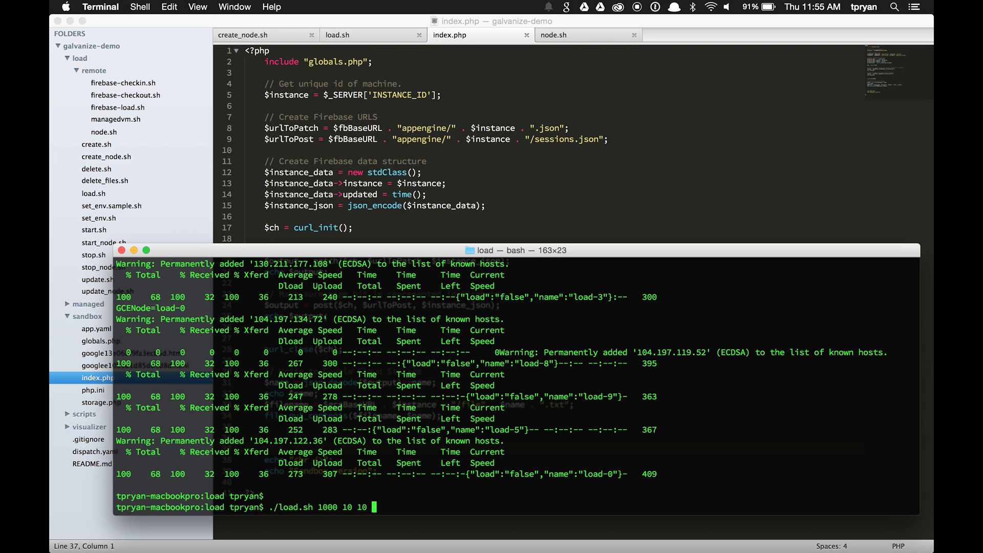
key("Cmd+Tab")
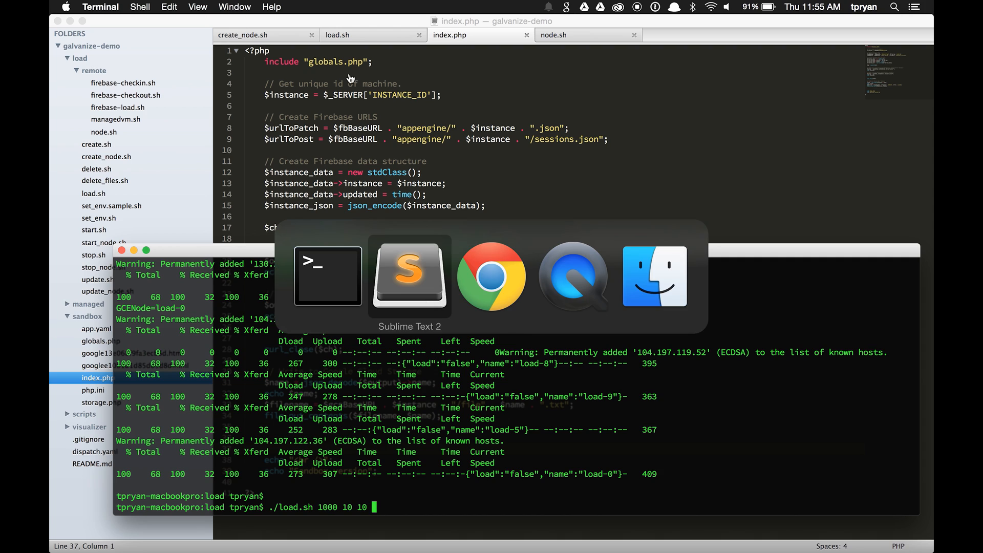
left_click(492, 277)
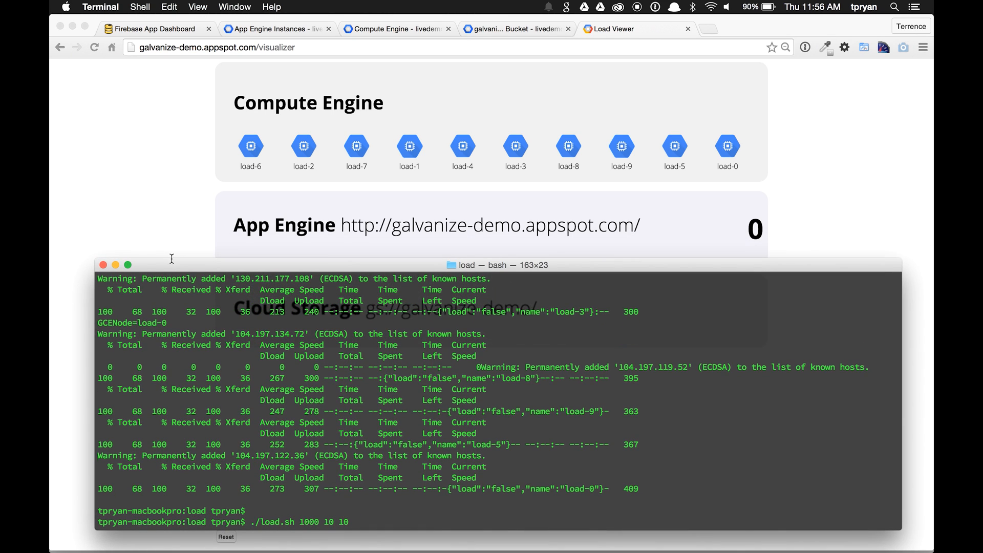
mouse_move(179, 259)
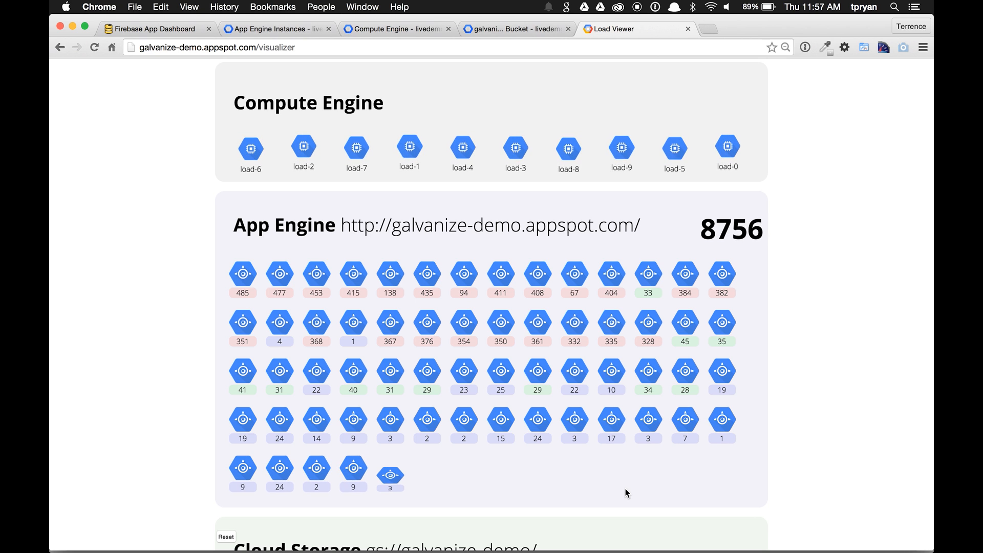
Watch hits reach 10000 and Cloud Storage fill, then check Terminal for Done.
scroll("down", 3)
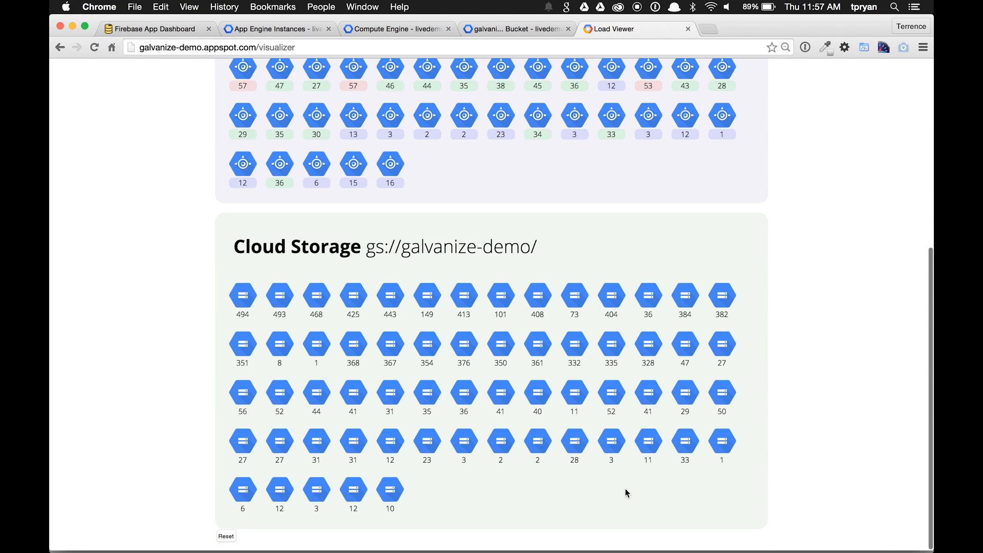
scroll("up", 3)
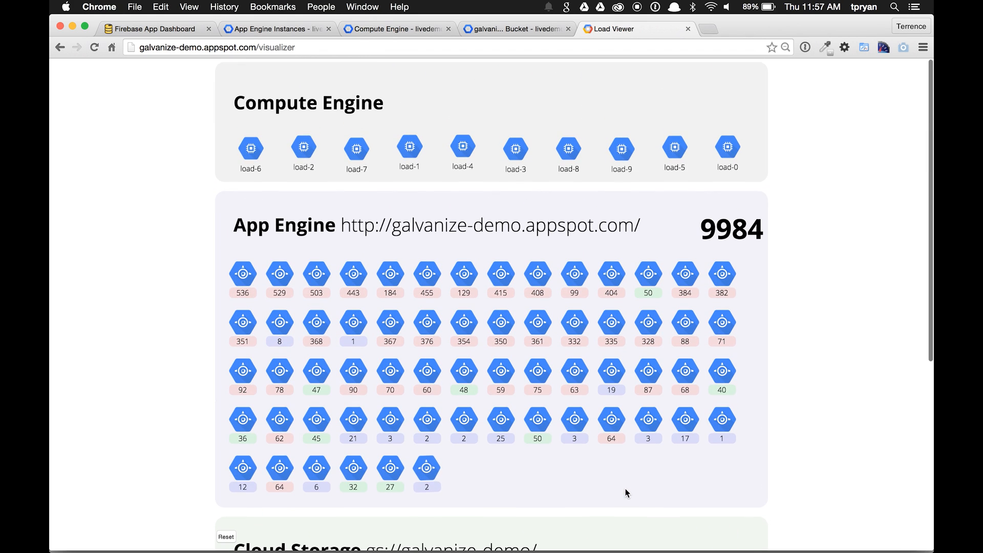
key("Cmd+Tab")
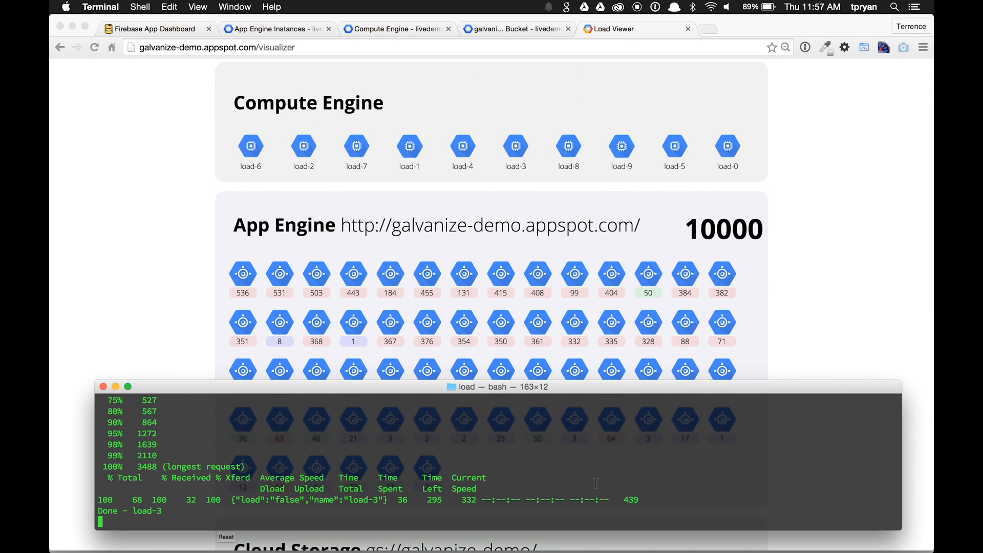
mouse_move(266, 153)
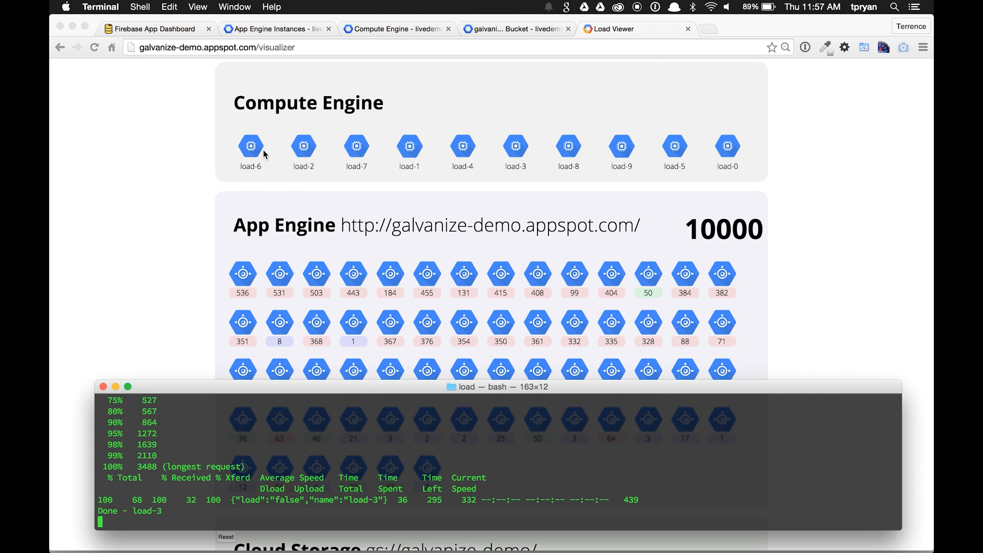
mouse_move(226, 156)
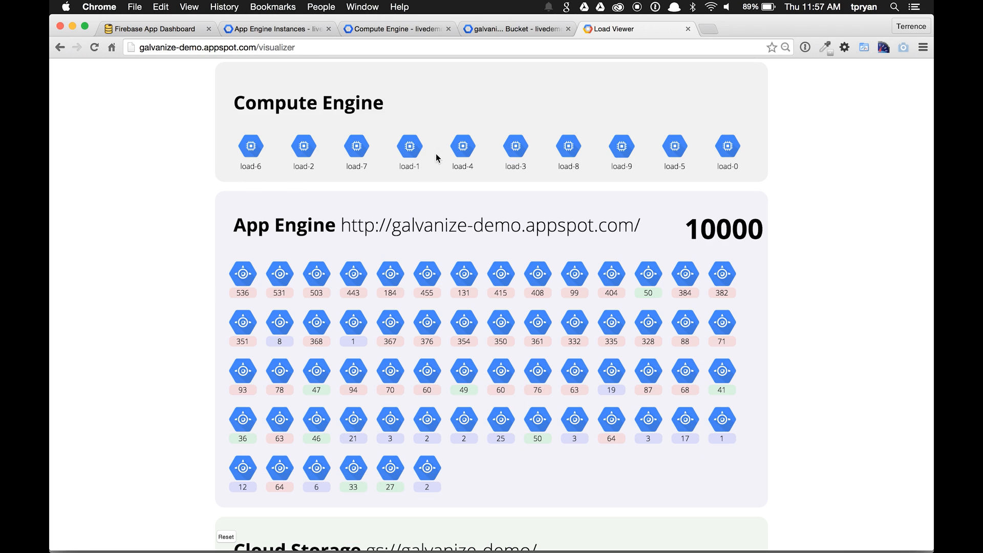
Refresh the galvanize-demo bucket and open the first folder of 20 B uploaded text files.
left_click(515, 29)
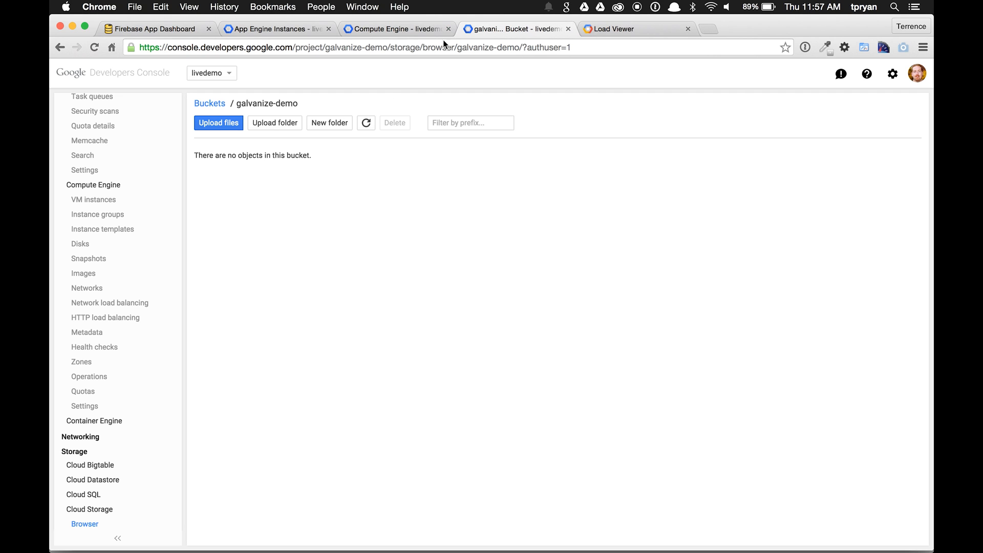
left_click(366, 122)
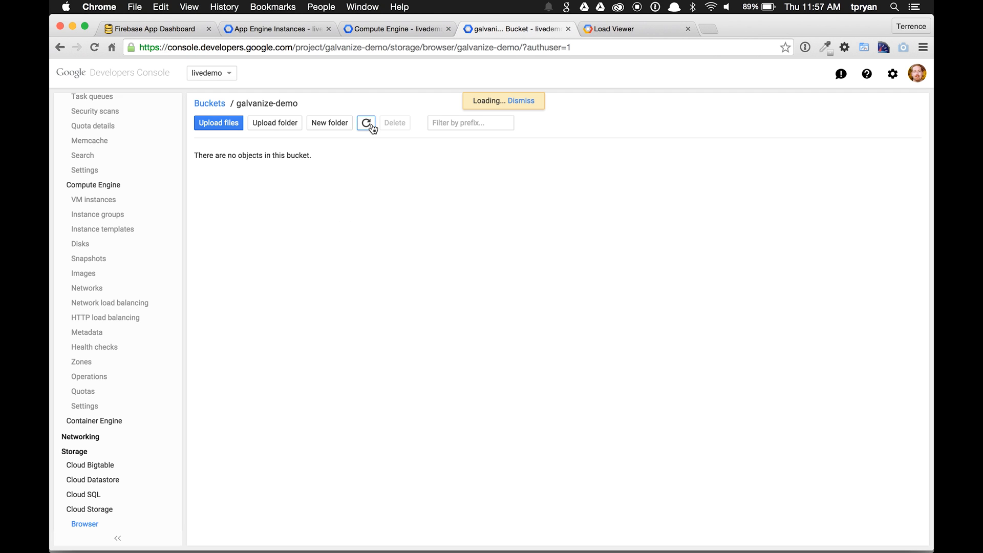
left_click(365, 123)
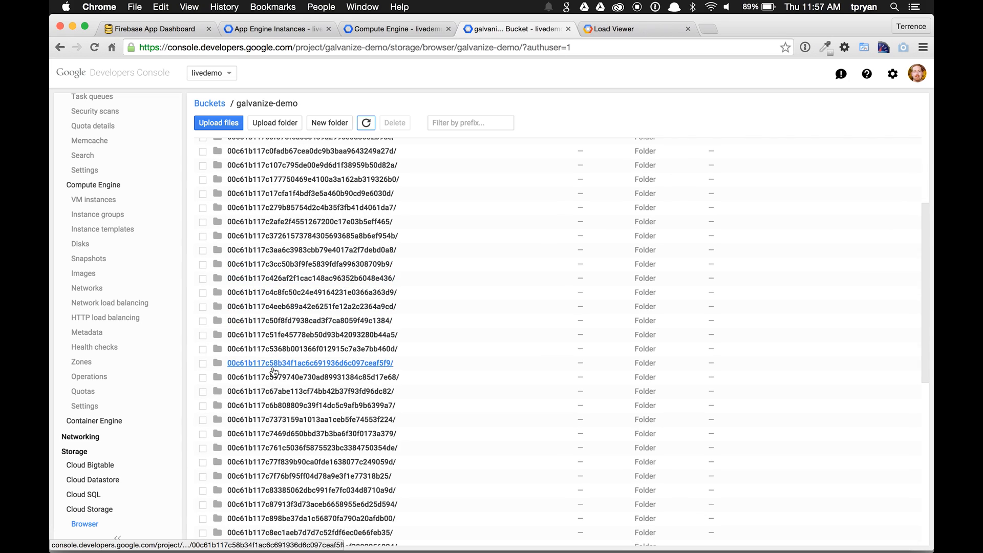
scroll("down", 3)
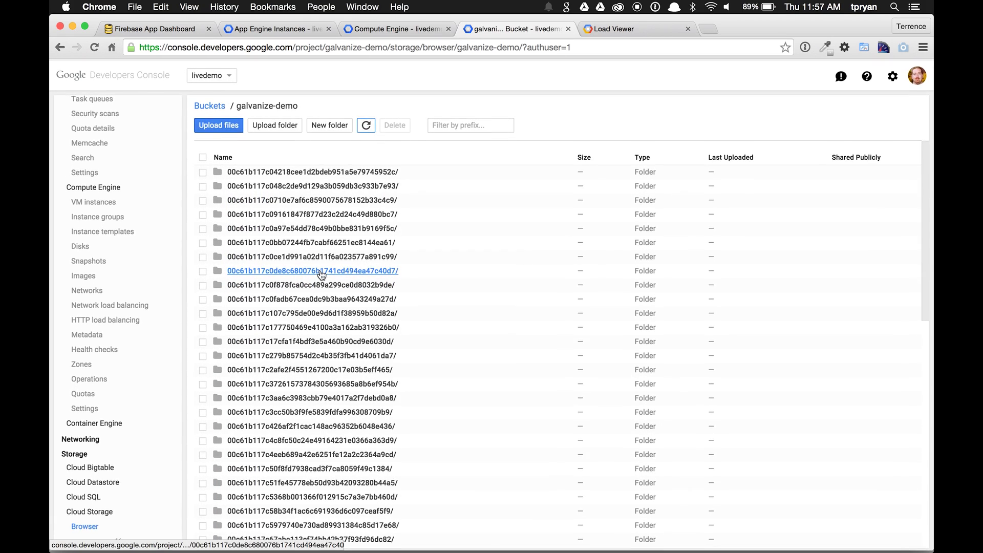
left_click(313, 270)
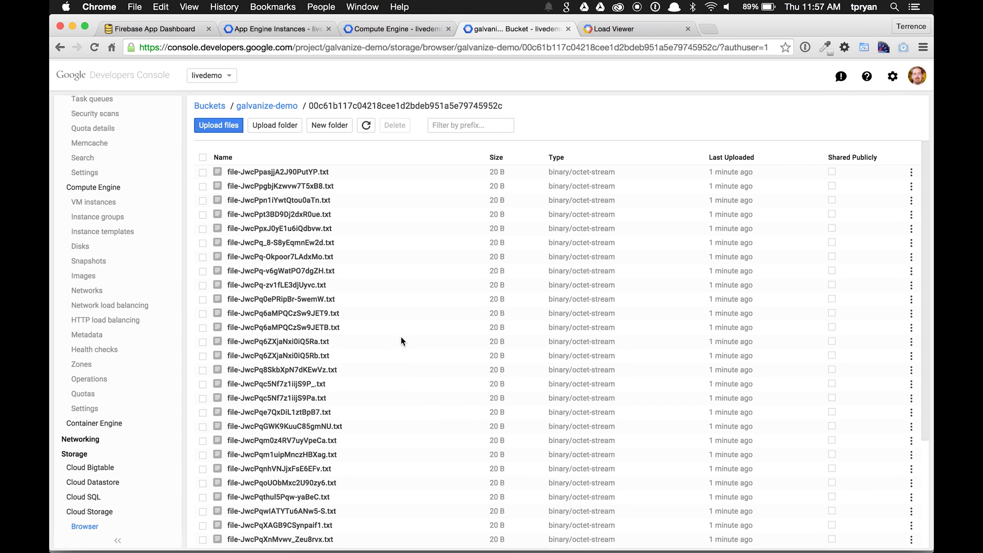
key("cmd+tab")
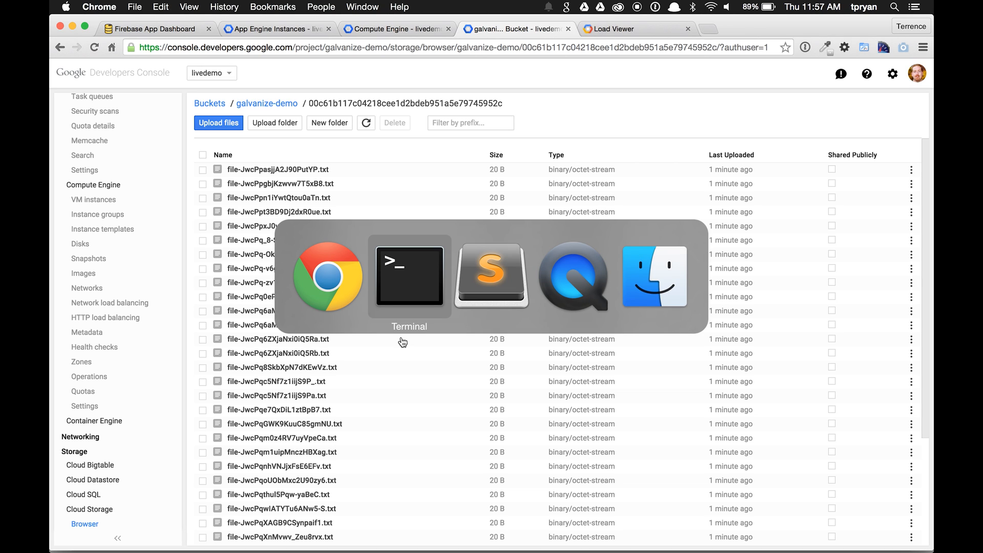